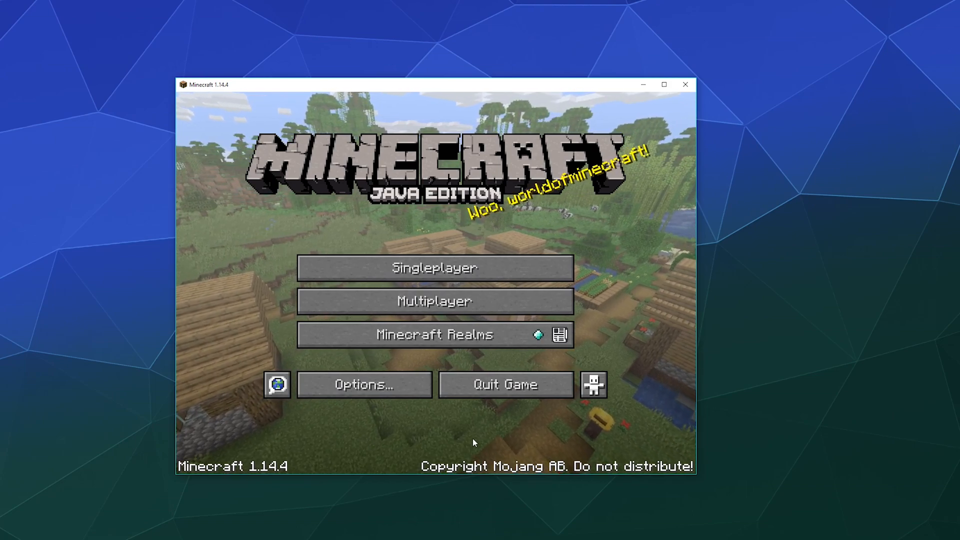
Step: Open the Options menu from the Minecraft title screen
click(363, 384)
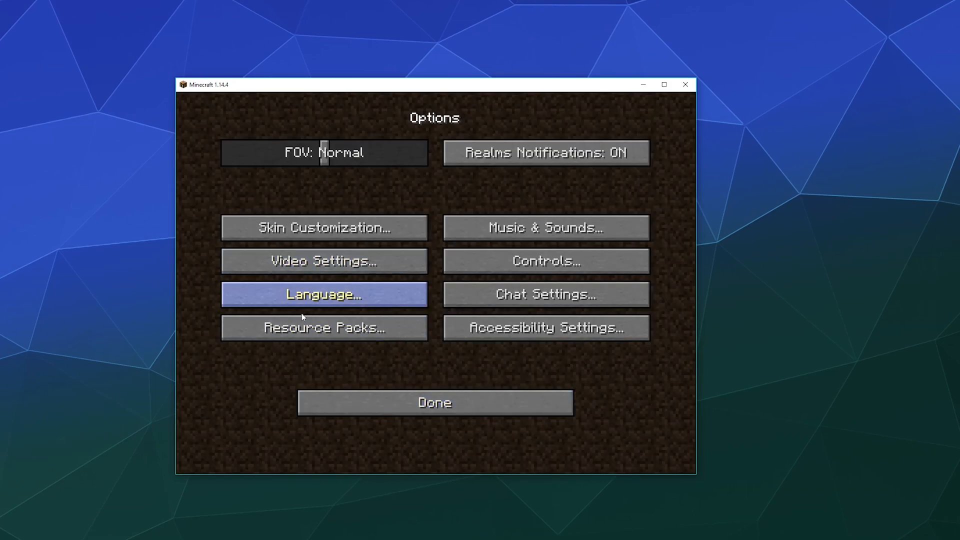
Step: Open the Select Resource Packs screen listing Programmer Art and Default
click(324, 327)
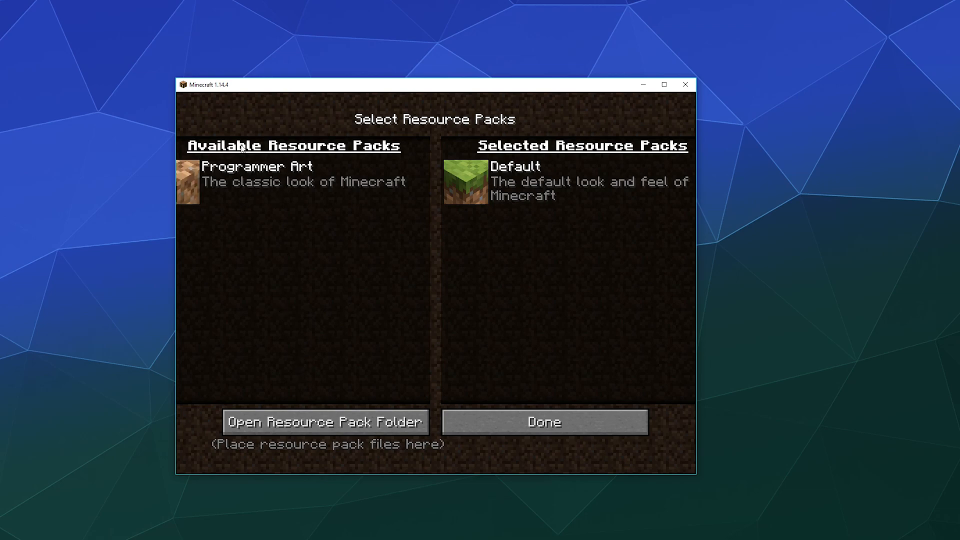
mouse_move(335, 349)
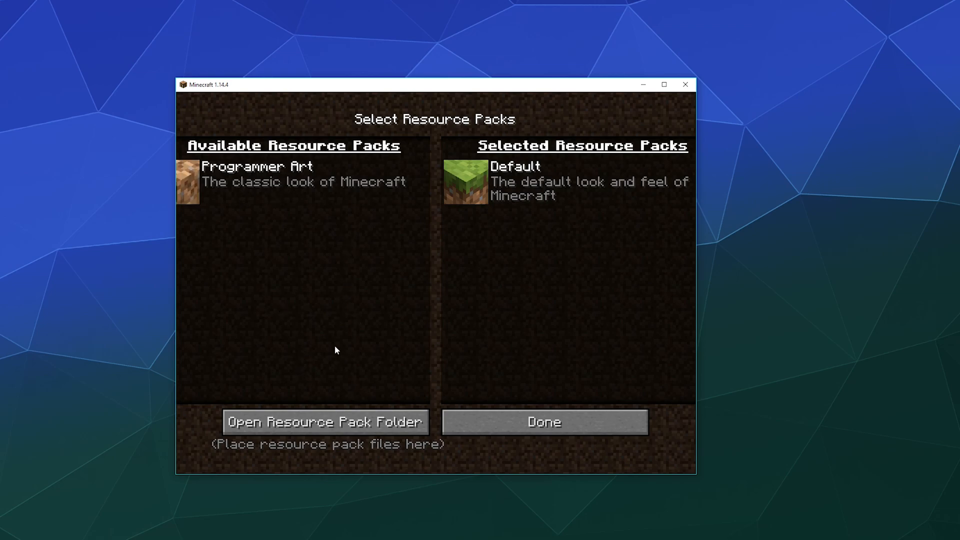
mouse_move(281, 260)
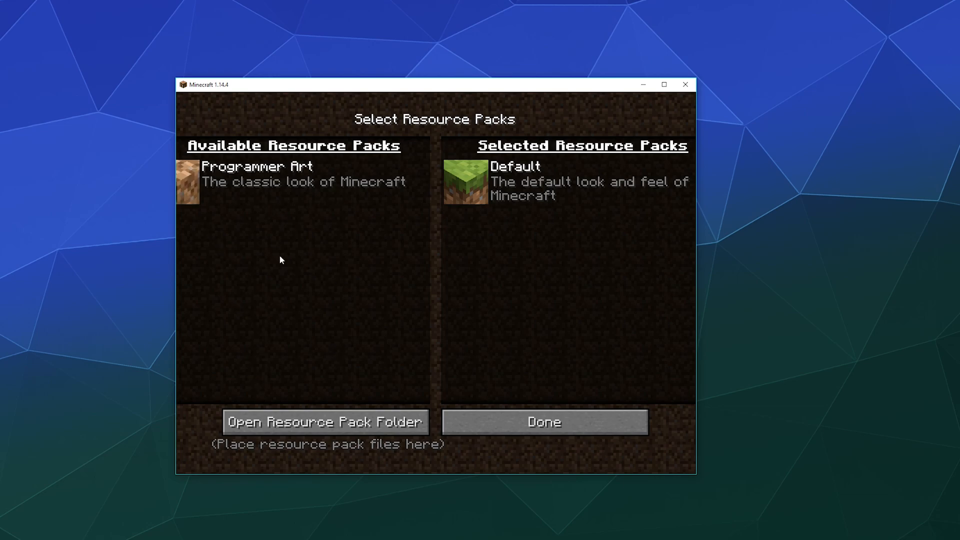
mouse_move(199, 289)
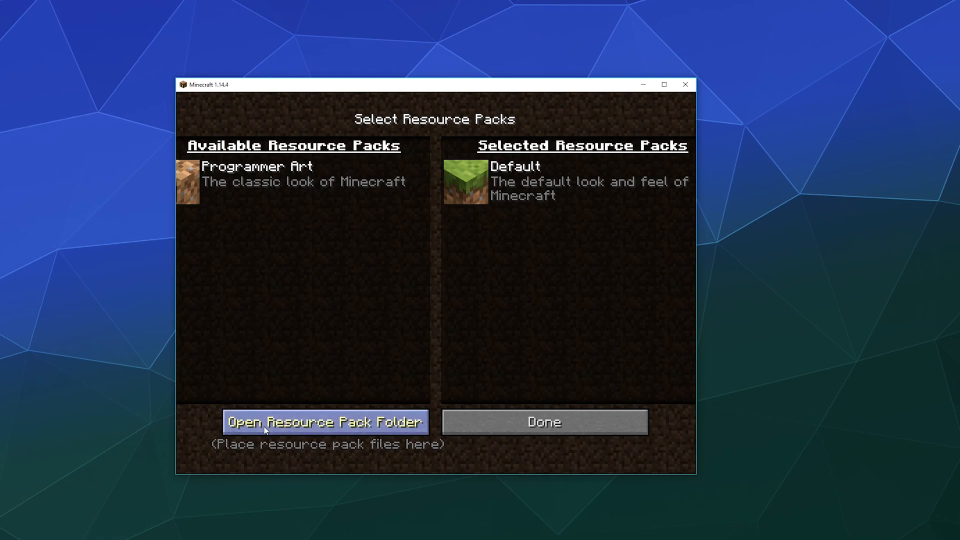
Step: Copy PureBDcraft 128x MC114.zip from the Texture Pack folder into resourcepacks
click(325, 422)
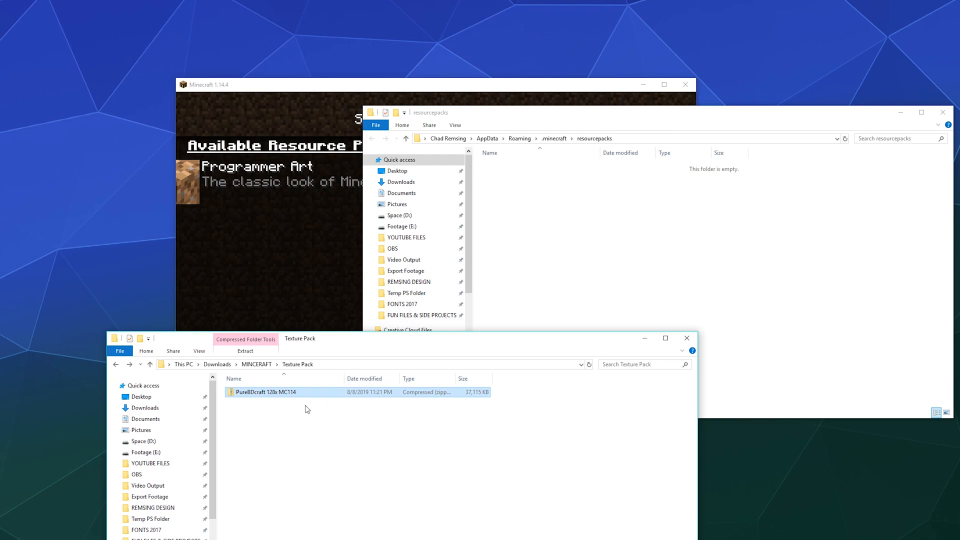
drag(265, 392, 623, 144)
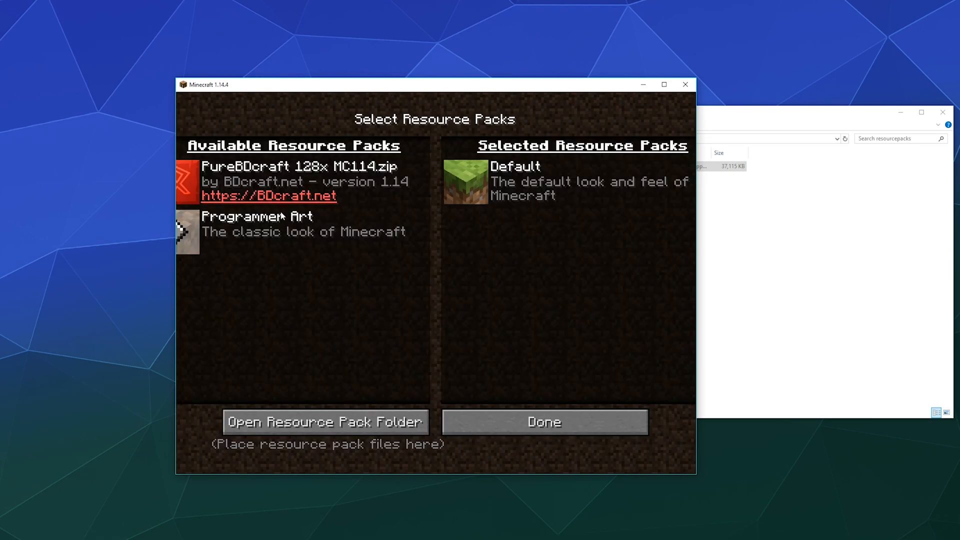
mouse_move(227, 174)
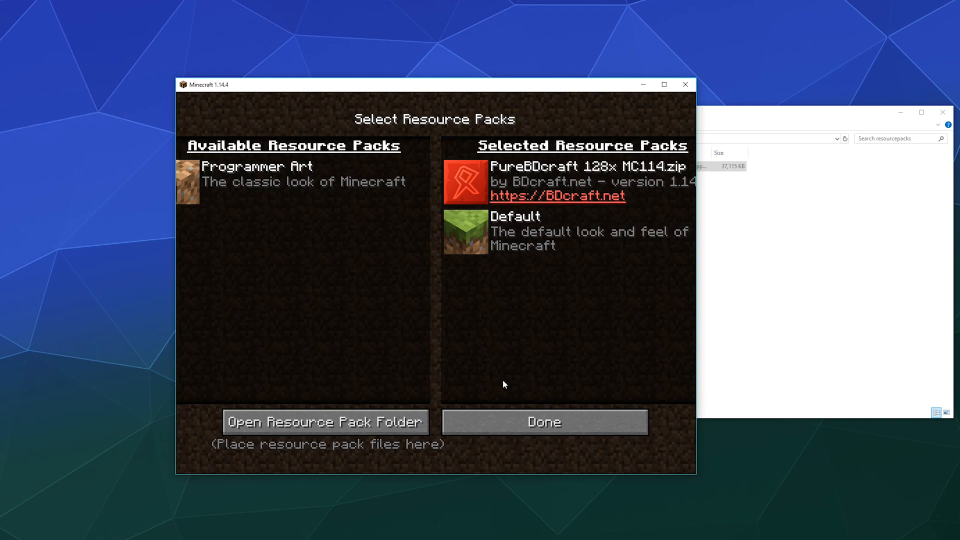
Step: Confirm PureBDcraft 128x as a selected pack above Default
click(542, 421)
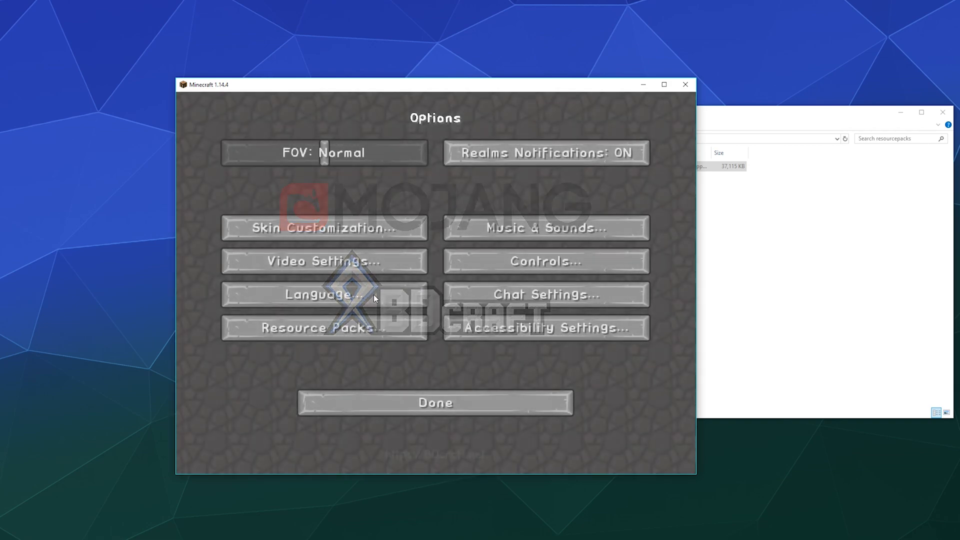
Step: Reopen the resource pack list, now drawn in PureBDcraft textures
click(434, 402)
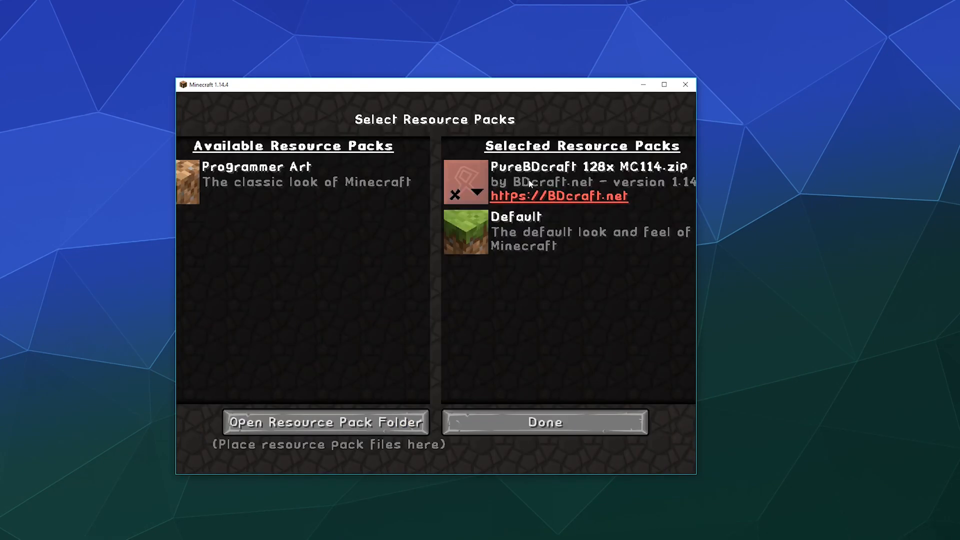
mouse_move(540, 179)
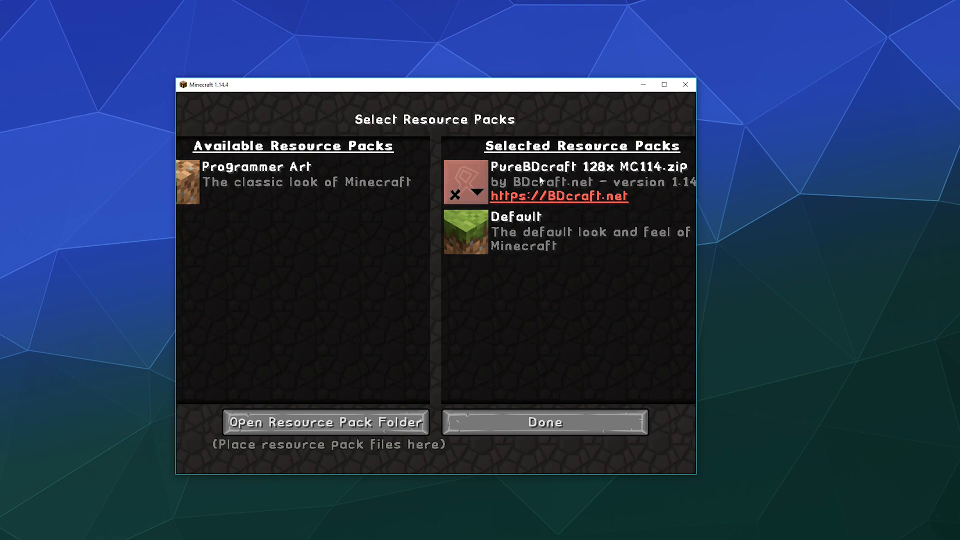
mouse_move(542, 186)
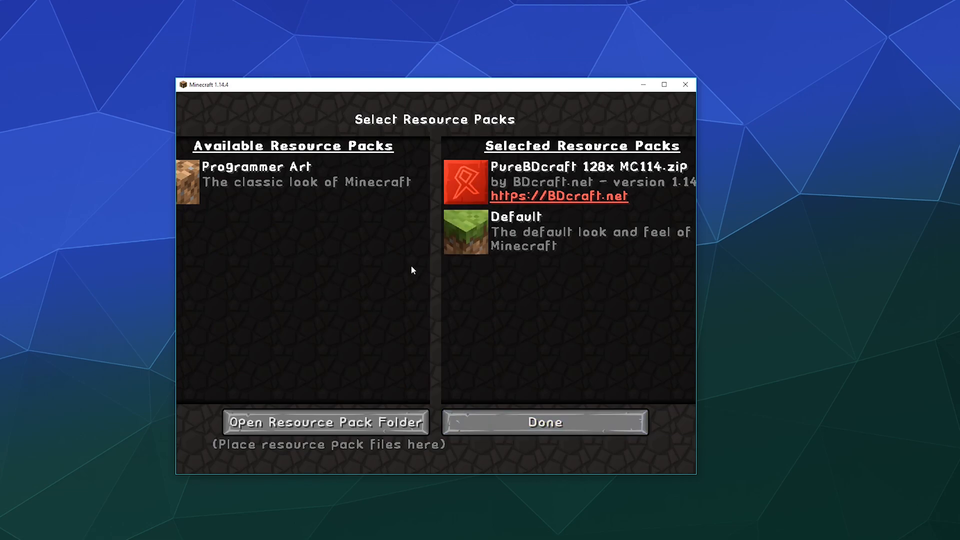
mouse_move(465, 181)
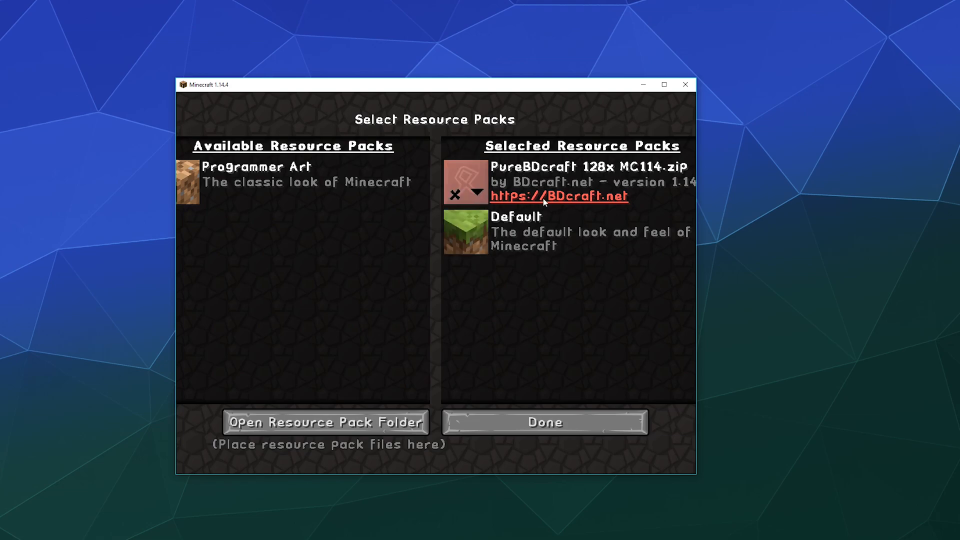
mouse_move(586, 184)
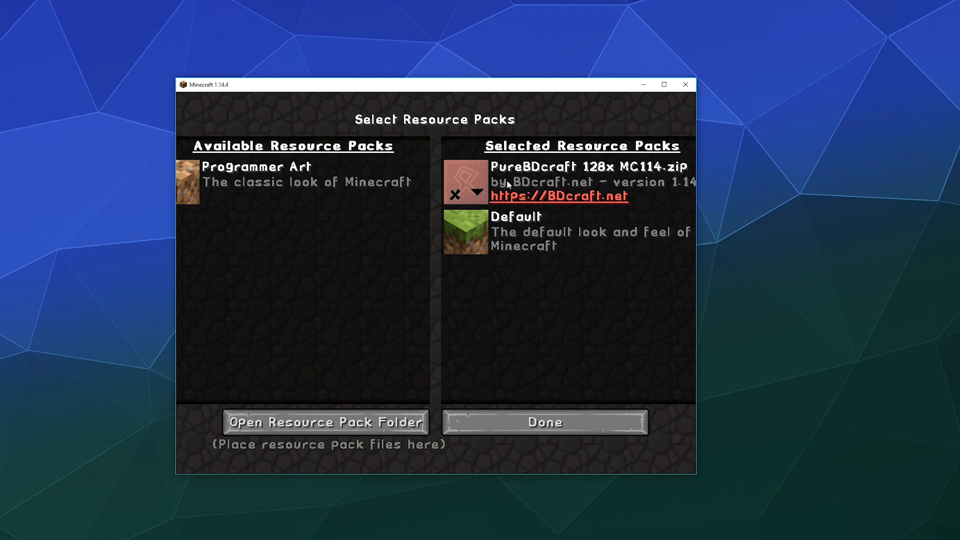
mouse_move(562, 382)
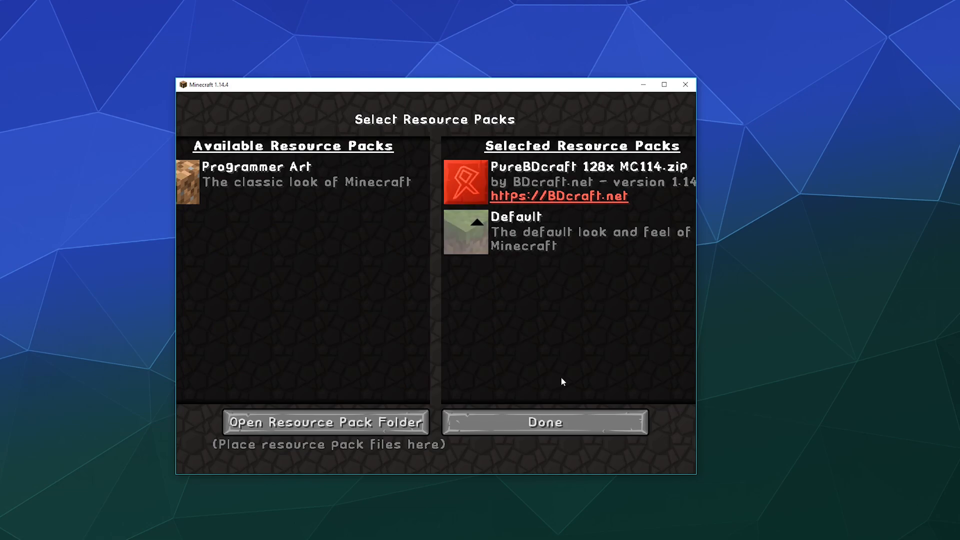
Step: Leave pack selection to reach the PureBDcraft x128 title screen
click(542, 422)
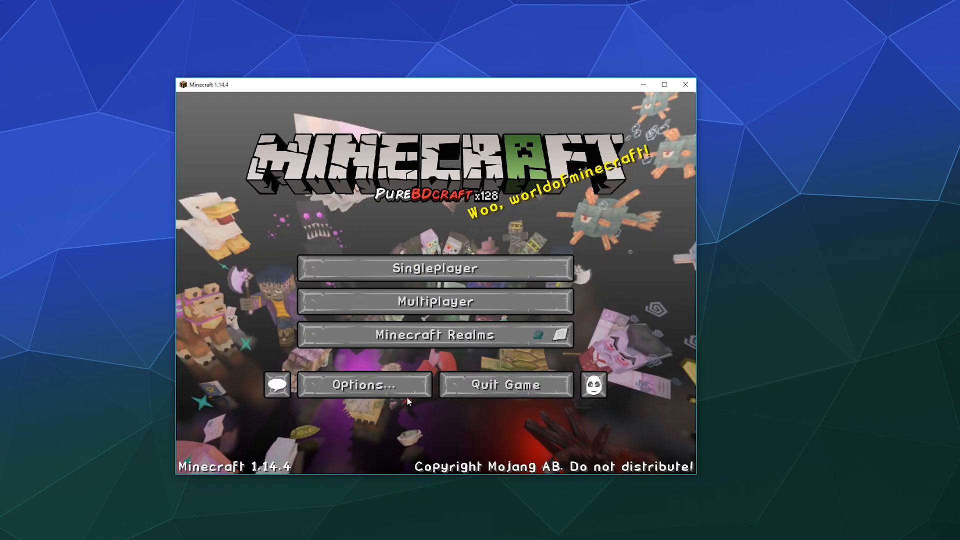